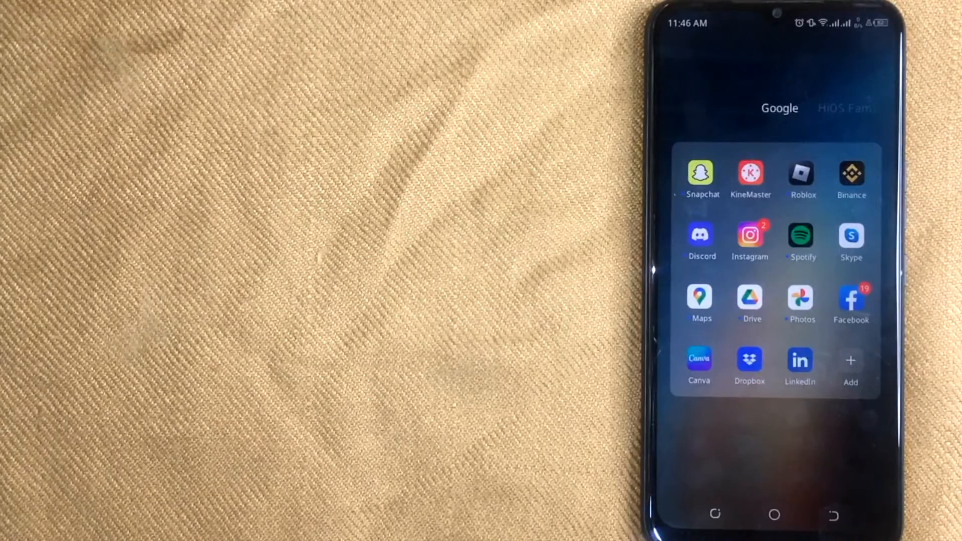
Launch LinkedIn from the home screen folder to its home feed.
left_click(800, 360)
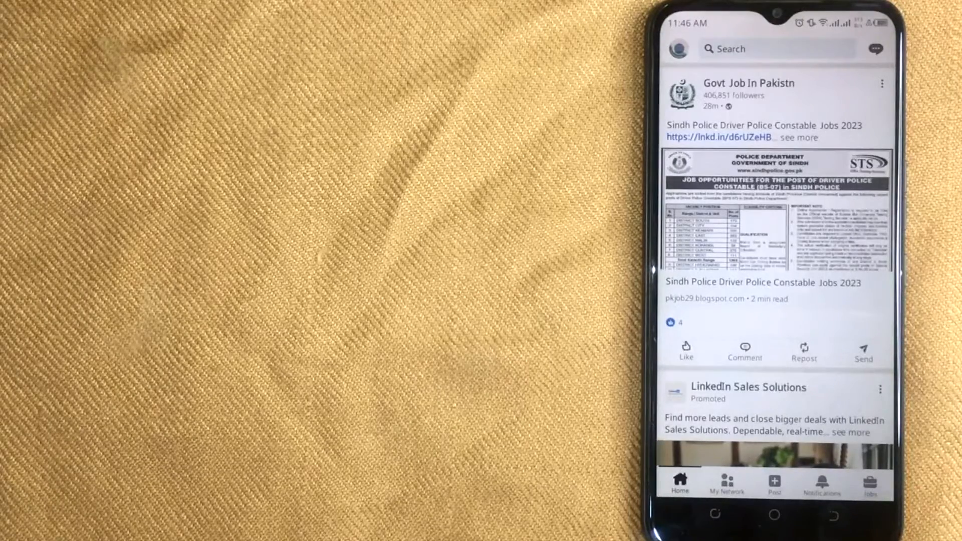
Reach the Settings page through the profile side panel.
left_click(684, 49)
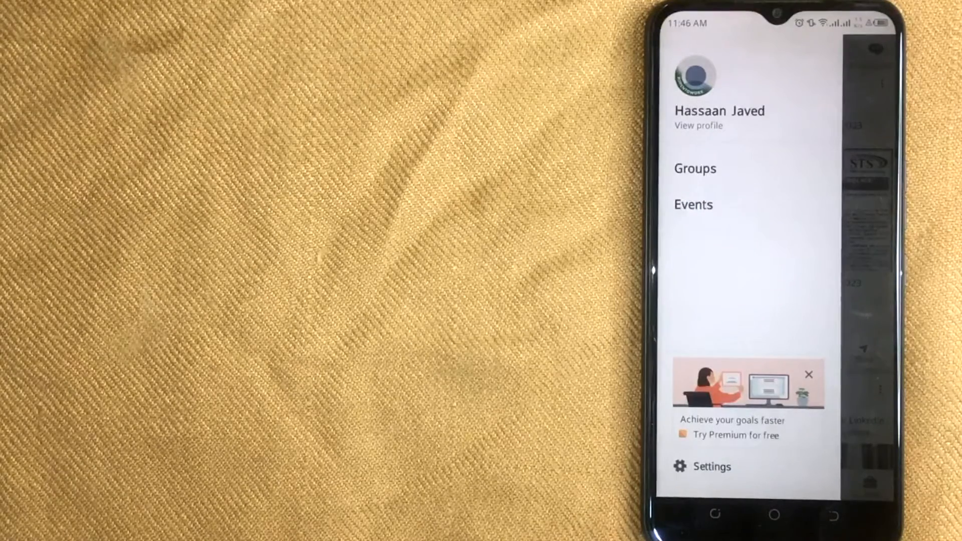
left_click(712, 466)
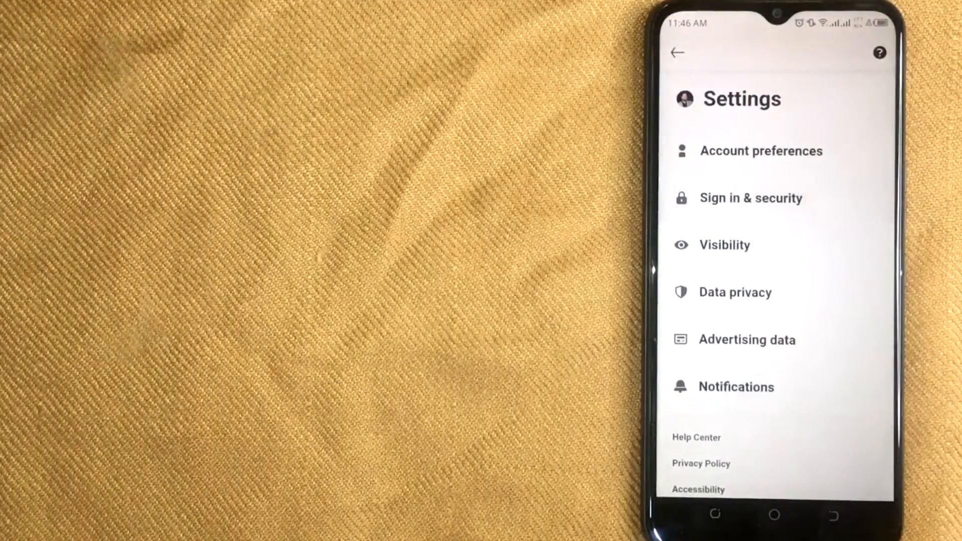
Go through Sign in & security to Email addresses and start adding a new email.
left_click(750, 197)
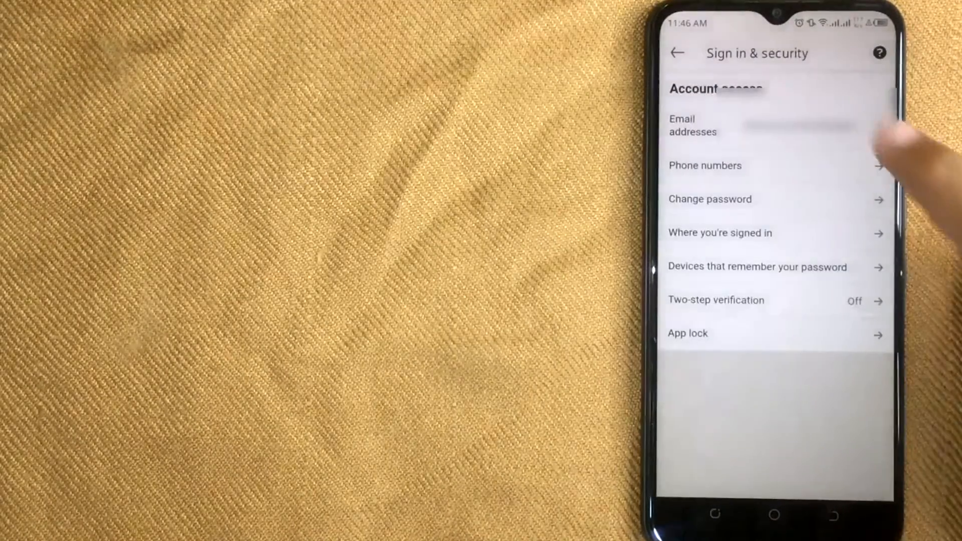
left_click(767, 125)
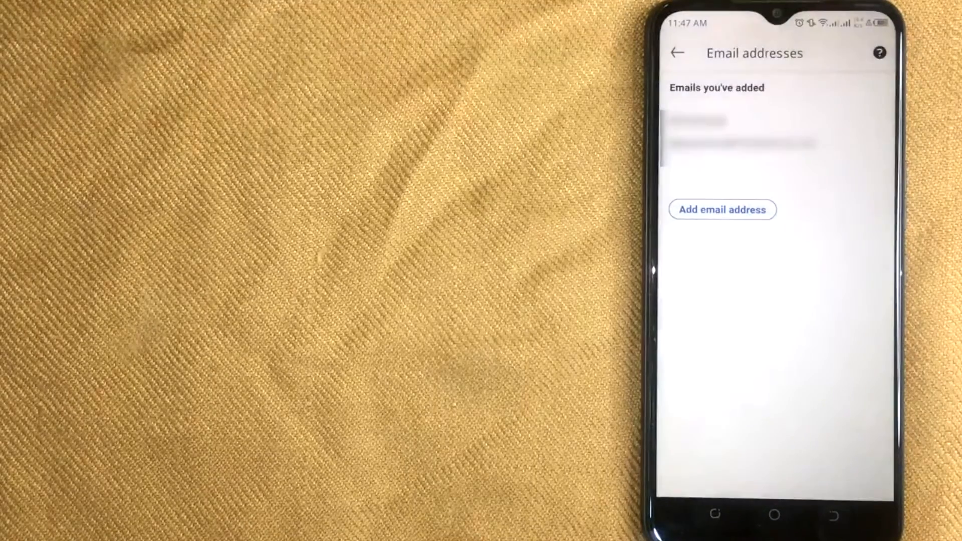
left_click(721, 210)
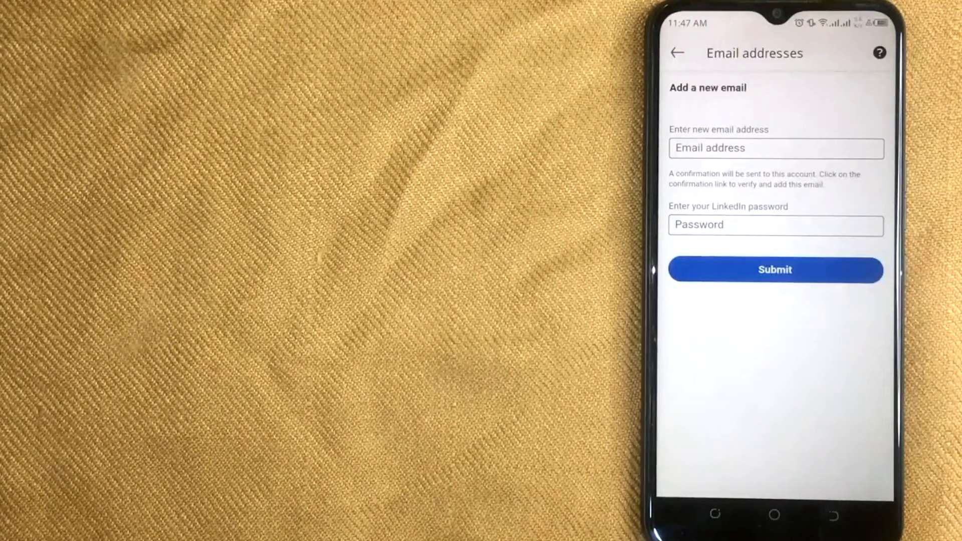
Enter and submit the new email address, then confirm so it lists as pending verification.
left_click(775, 148)
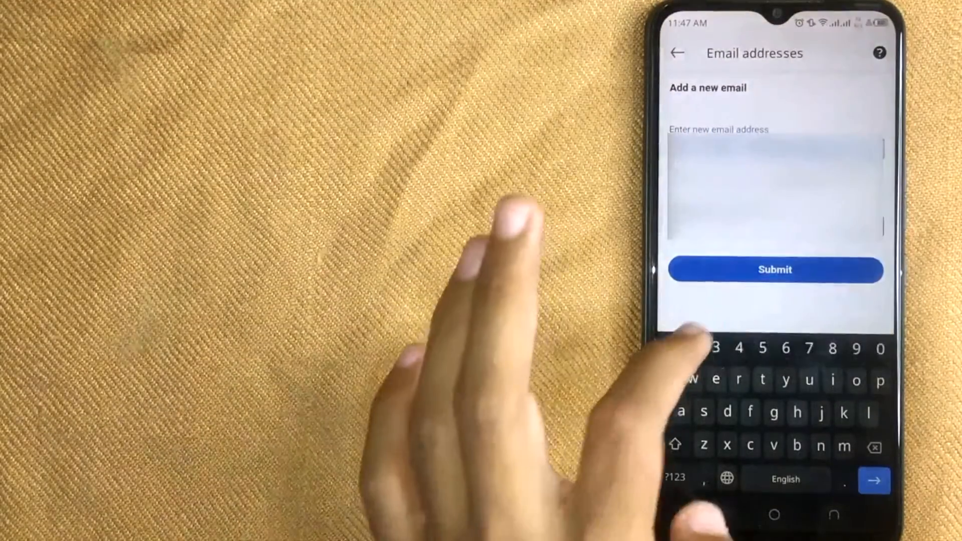
left_click(775, 269)
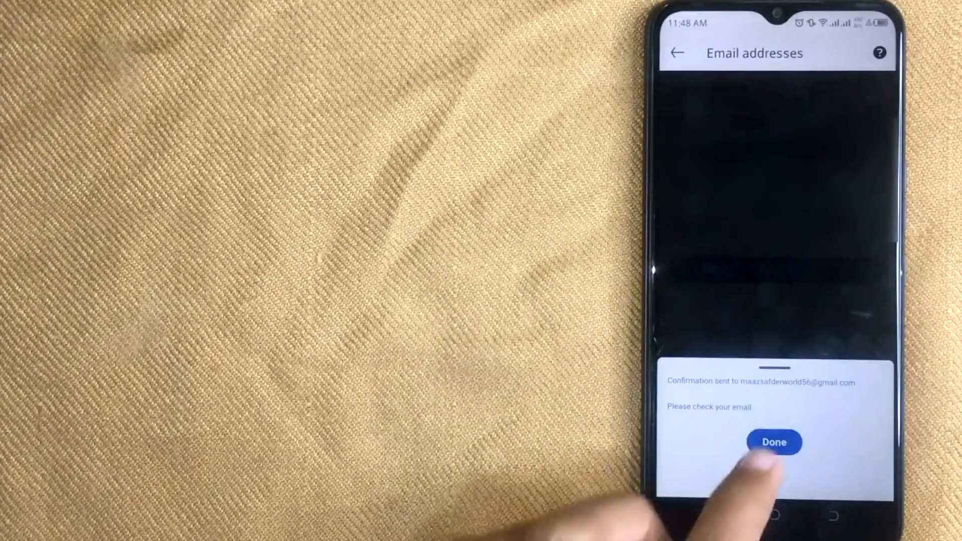
left_click(774, 442)
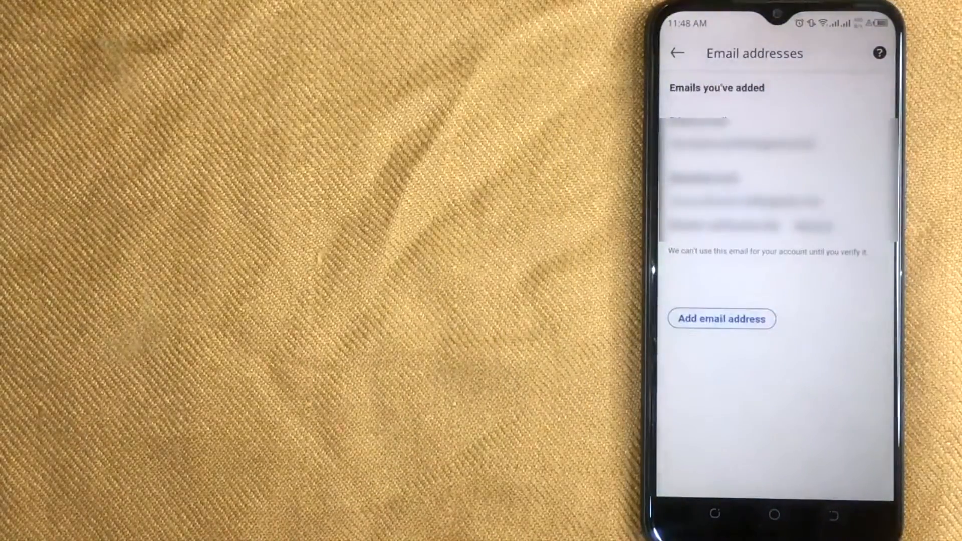